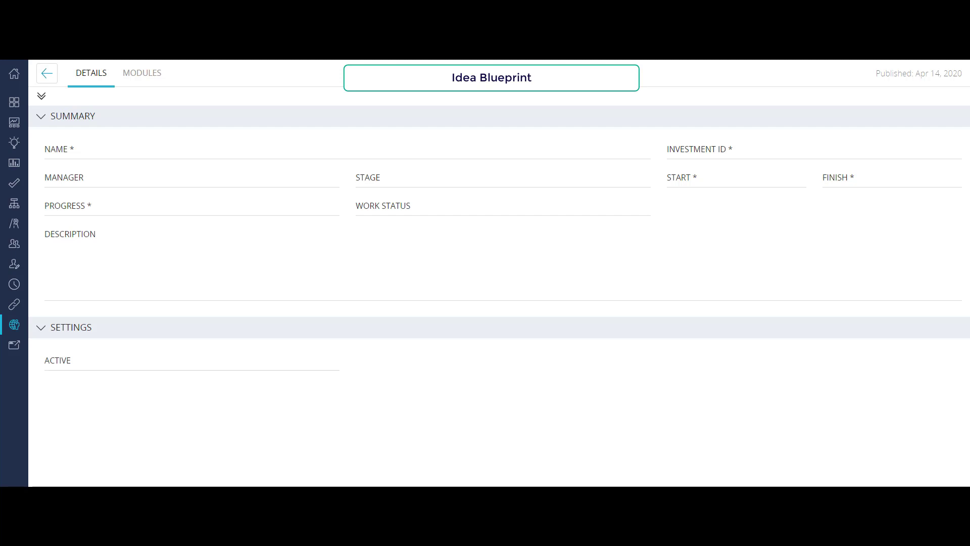
- Review the Idea blueprint and Strategy object, then view the investment type tiles
click(46, 73)
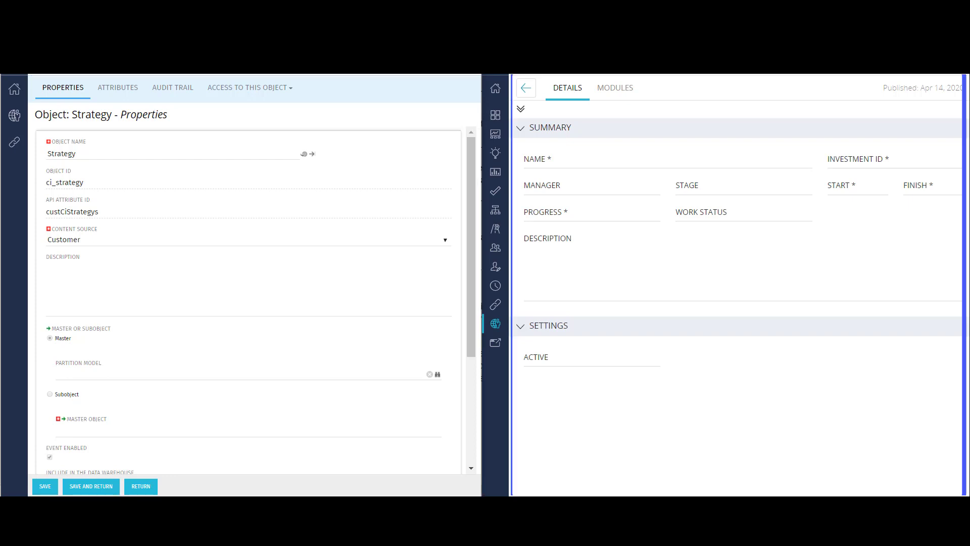
click(614, 88)
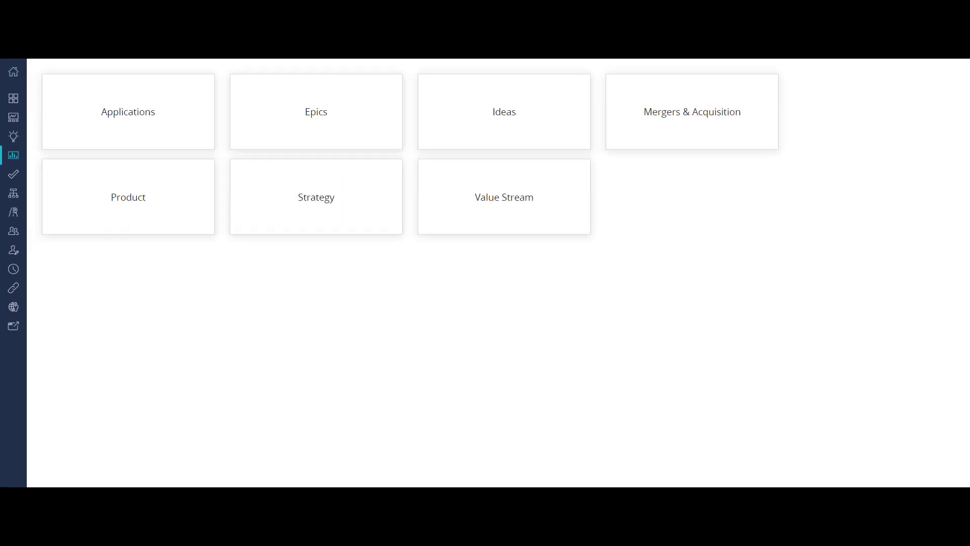
click(12, 98)
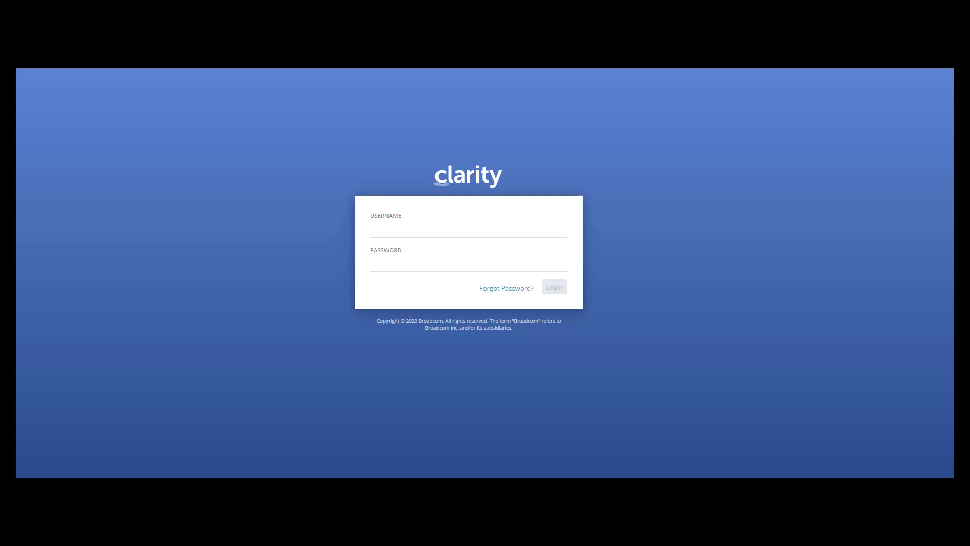
- Sign in and view the Strategy investments list before heading to administration
click(553, 286)
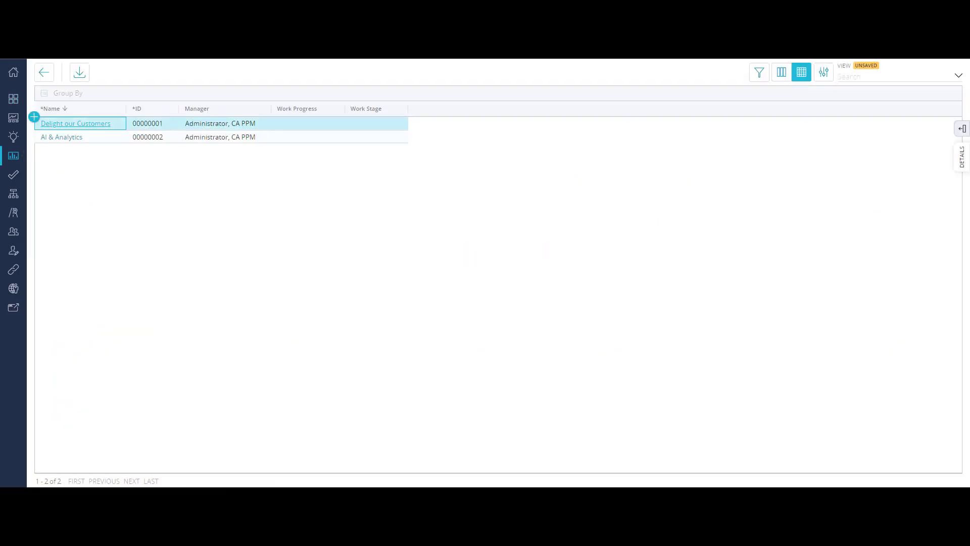
click(76, 123)
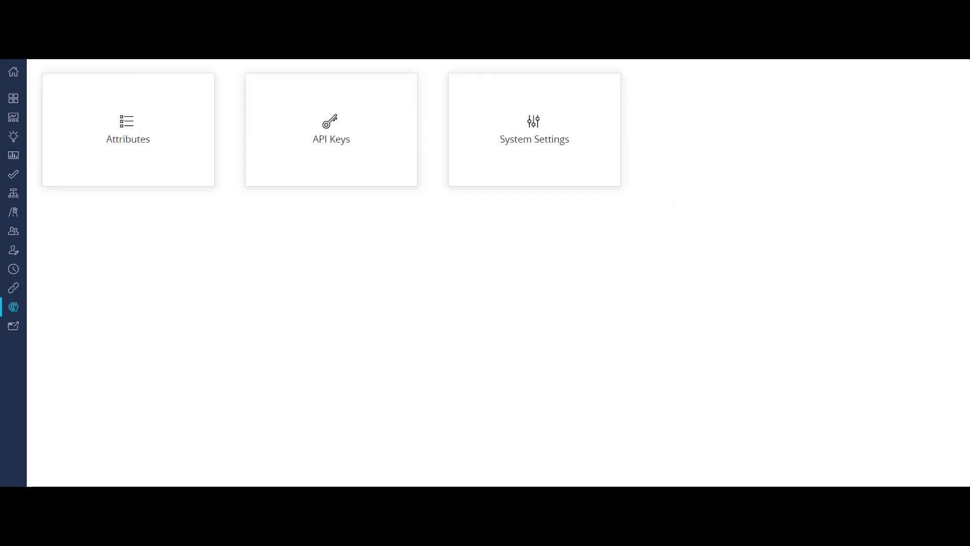
- From Administration, list the blueprints and copy Strategy to create (Copy of) Strategy
click(13, 155)
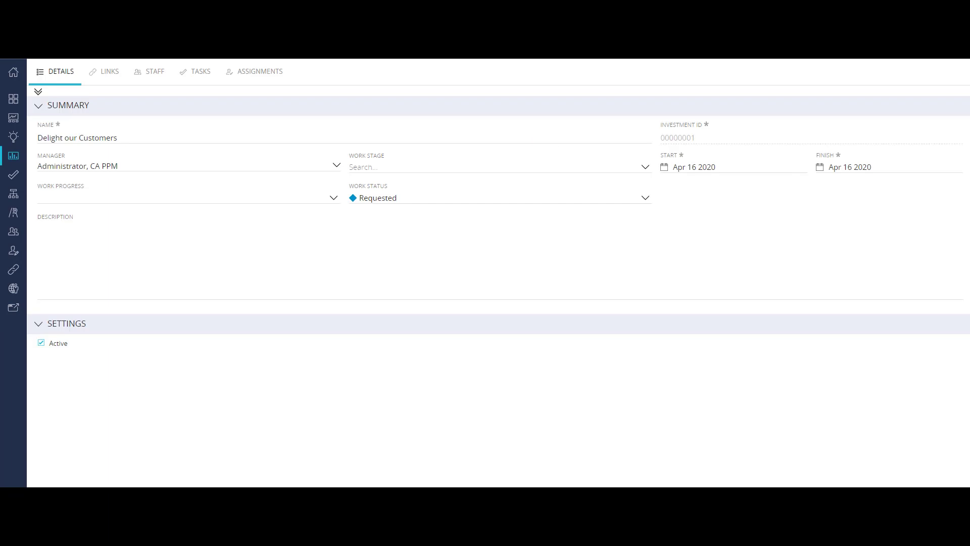
mouse_move(13, 288)
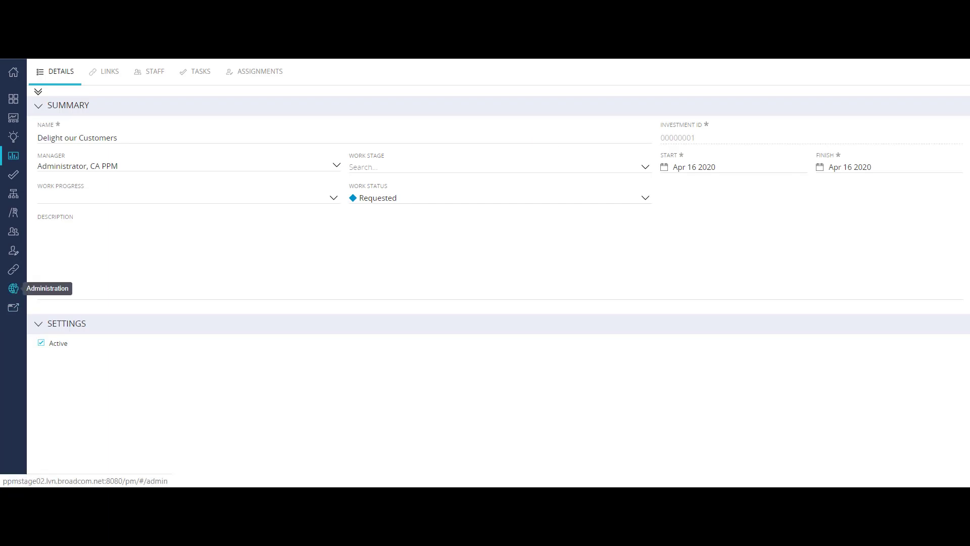
click(13, 288)
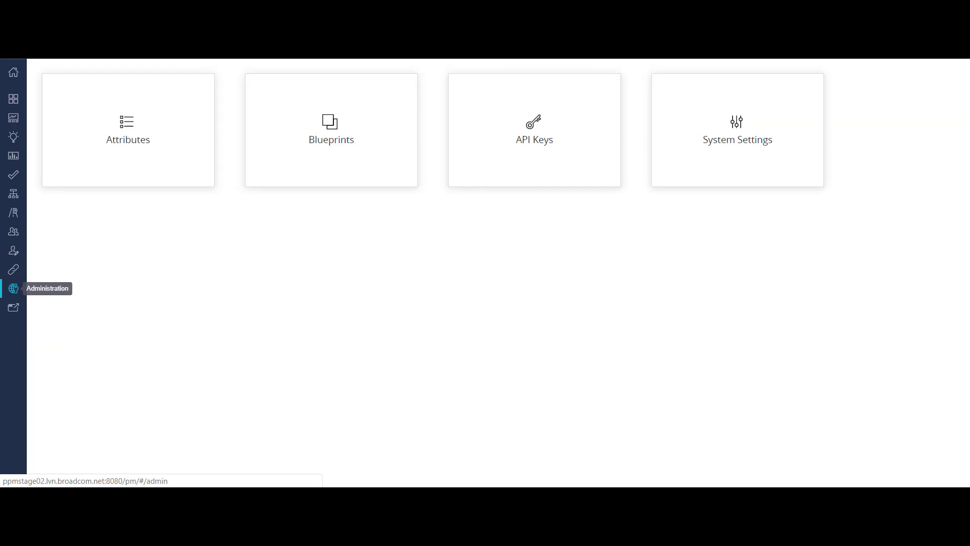
click(331, 130)
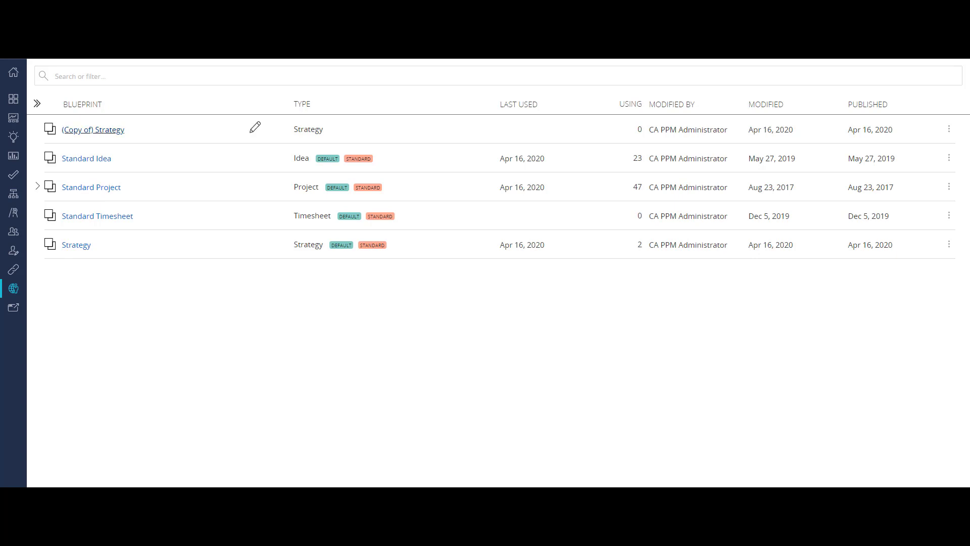
- Rename the copied Strategy blueprint starting with 'Blue' and begin editing its layout
click(255, 127)
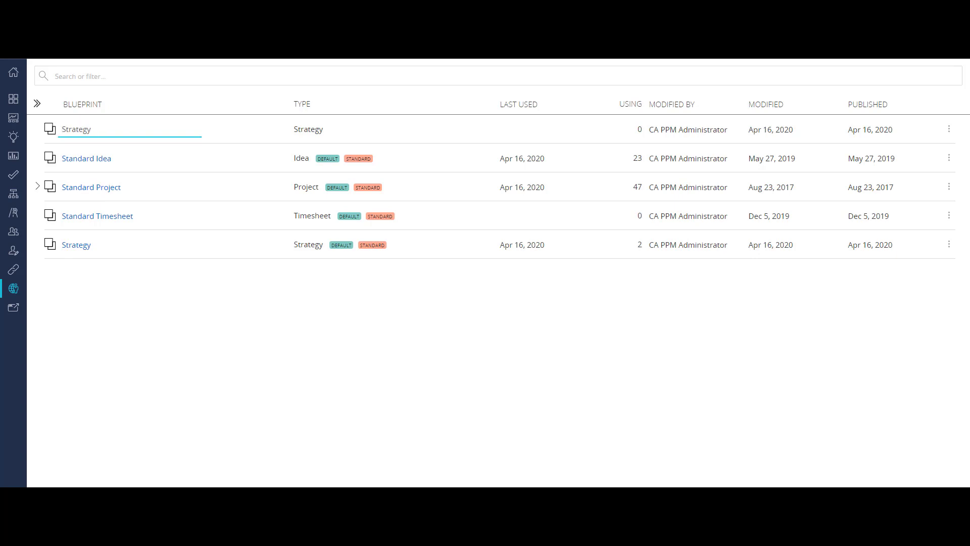
text(Blue)
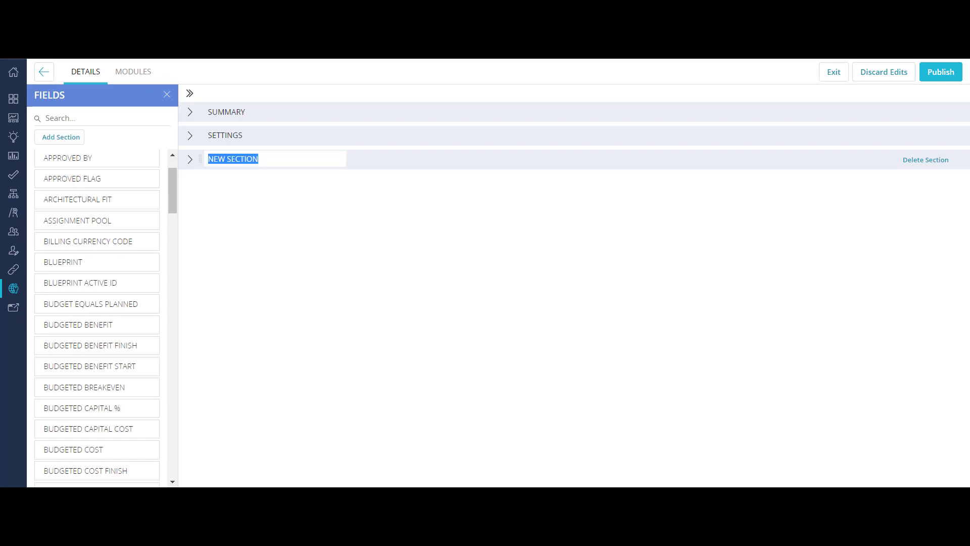
- Name the new section DETAILS and check the Outcomes Expected attribute in the Strategy attributes
text(DETAILS)
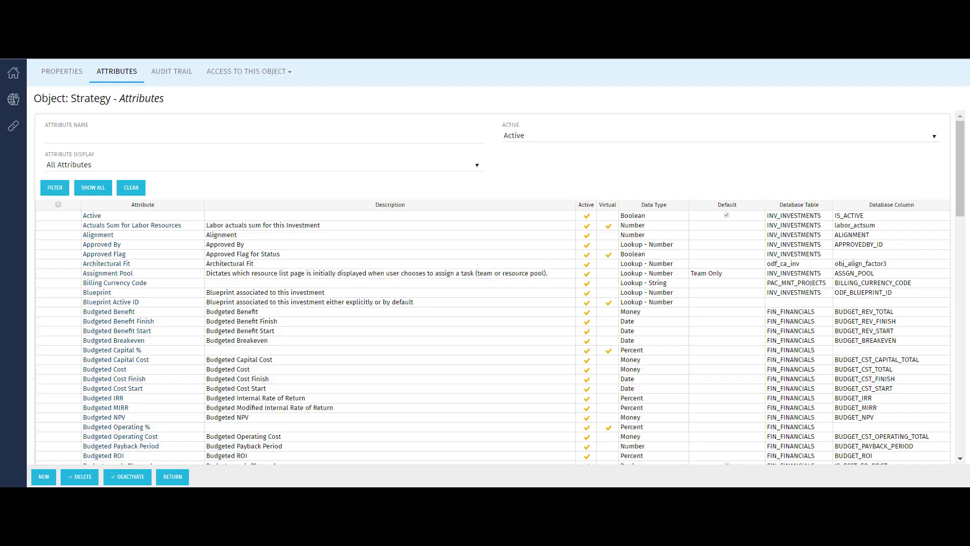
click(116, 245)
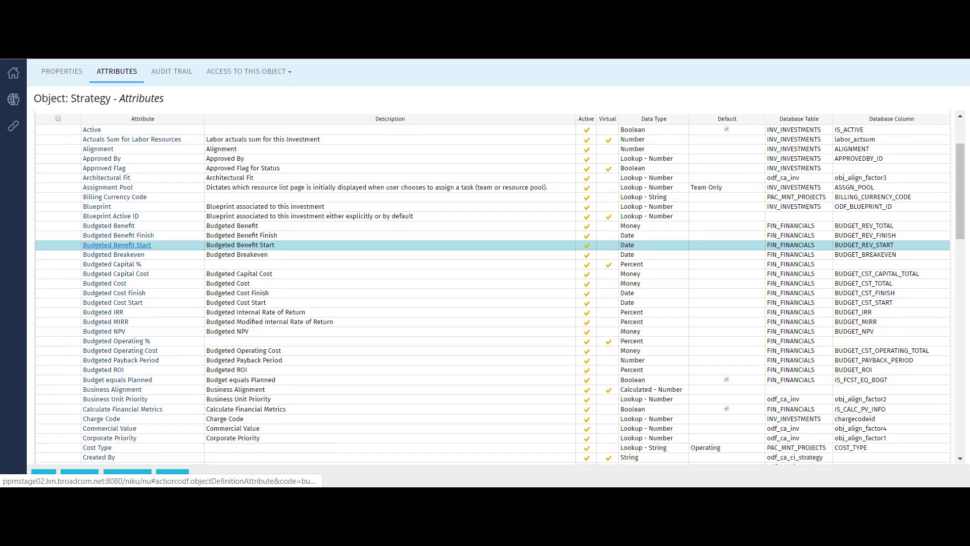
scroll(down, 3)
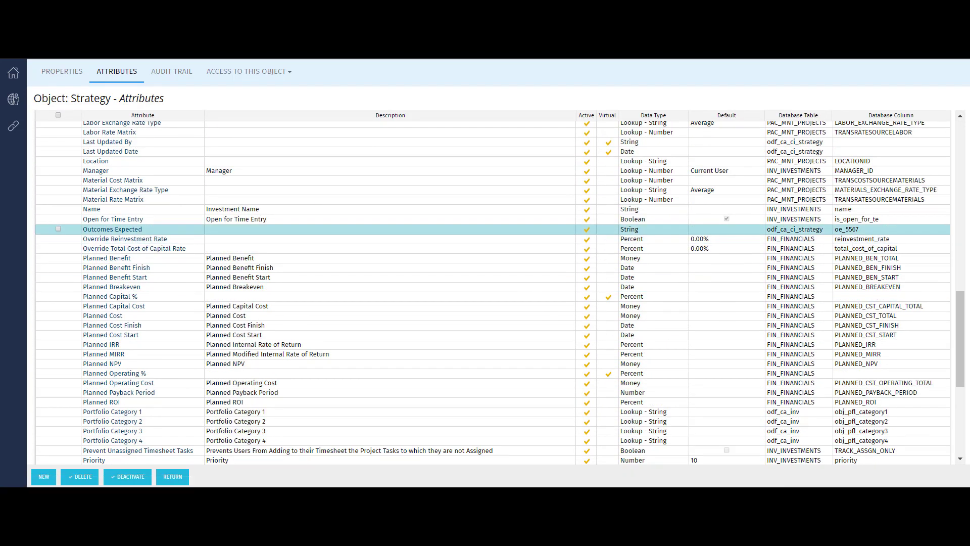
scroll(down, 3)
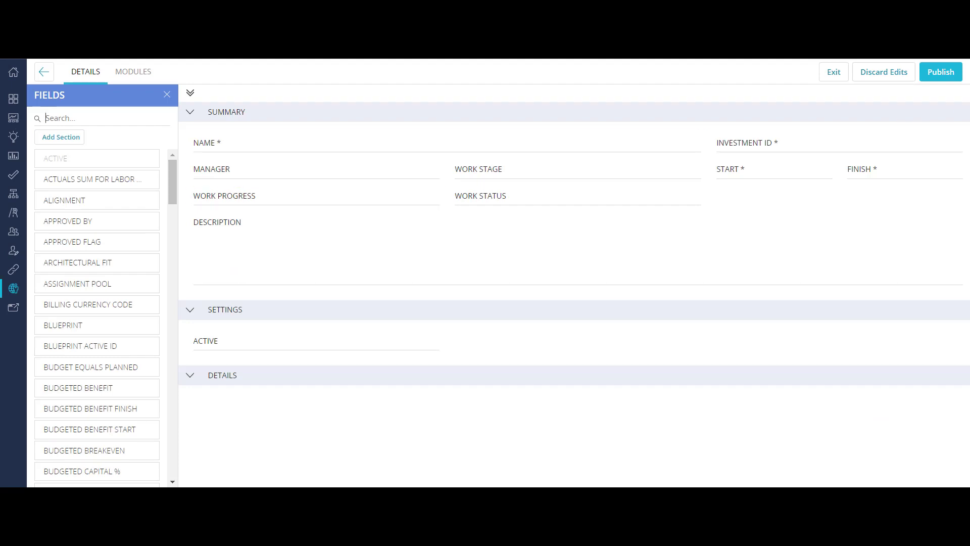
- Add Outcomes Expected, Stage and Strategy Scope to Details, then start a fourth section
text(outco)
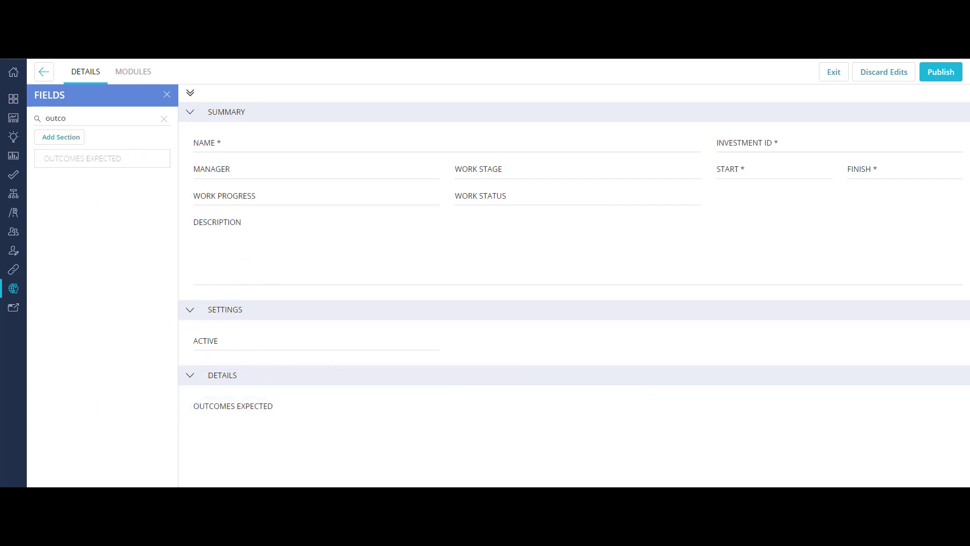
click(163, 118)
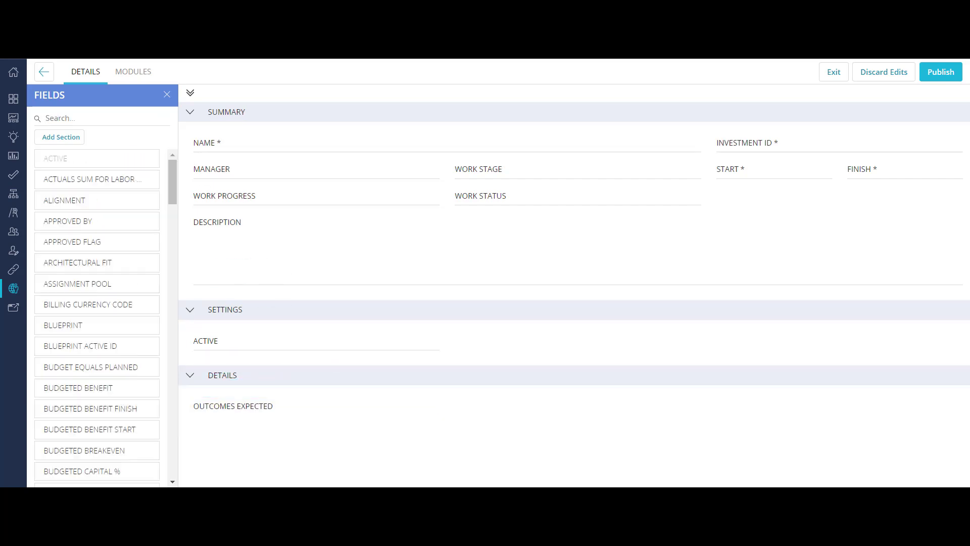
text(stage)
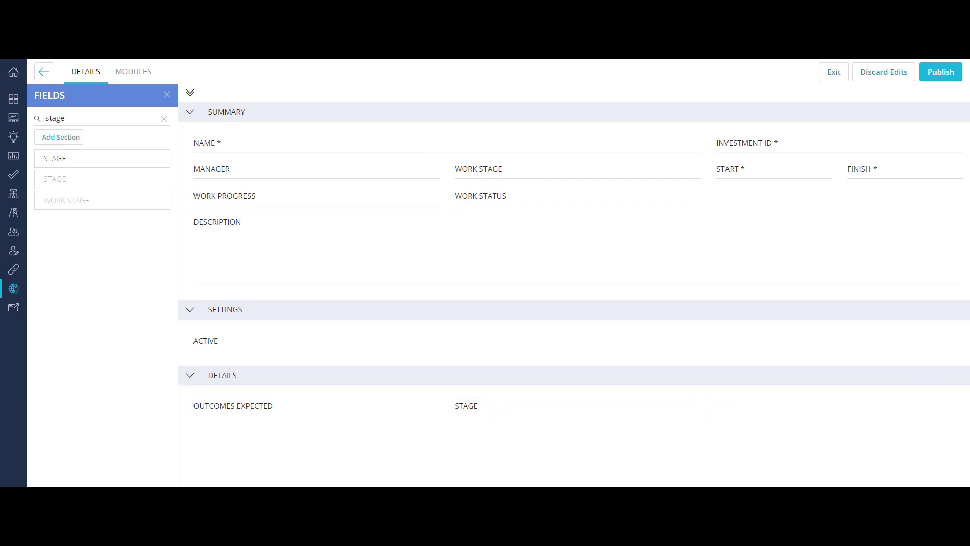
click(163, 118)
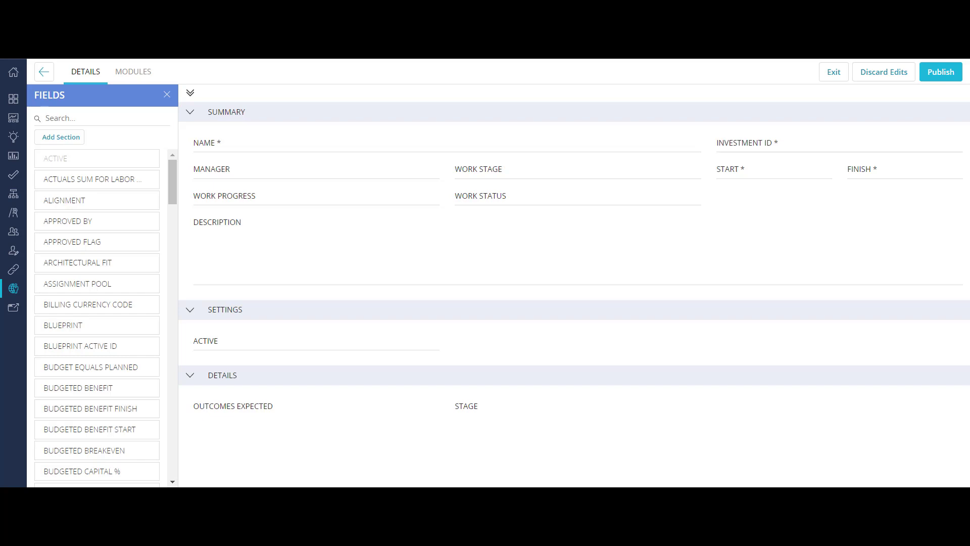
text(scope)
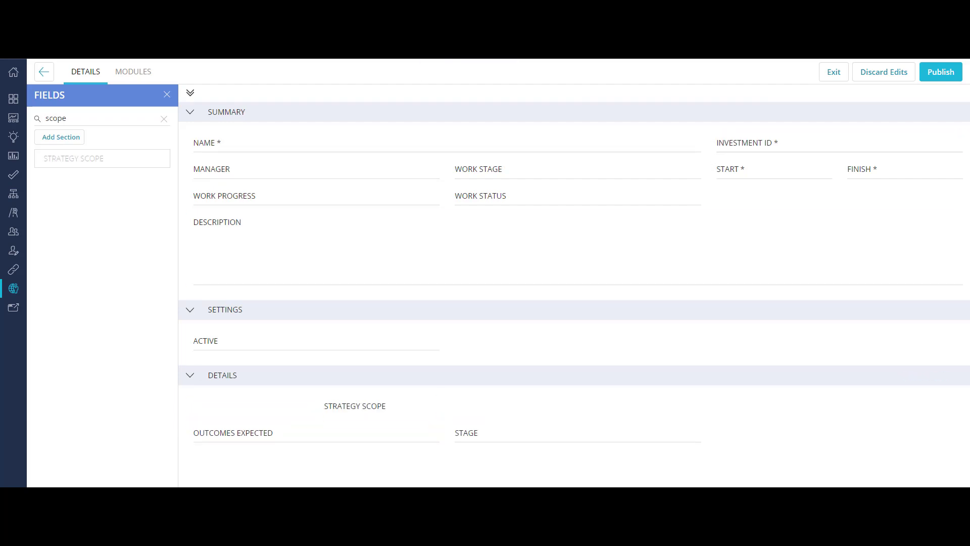
click(164, 119)
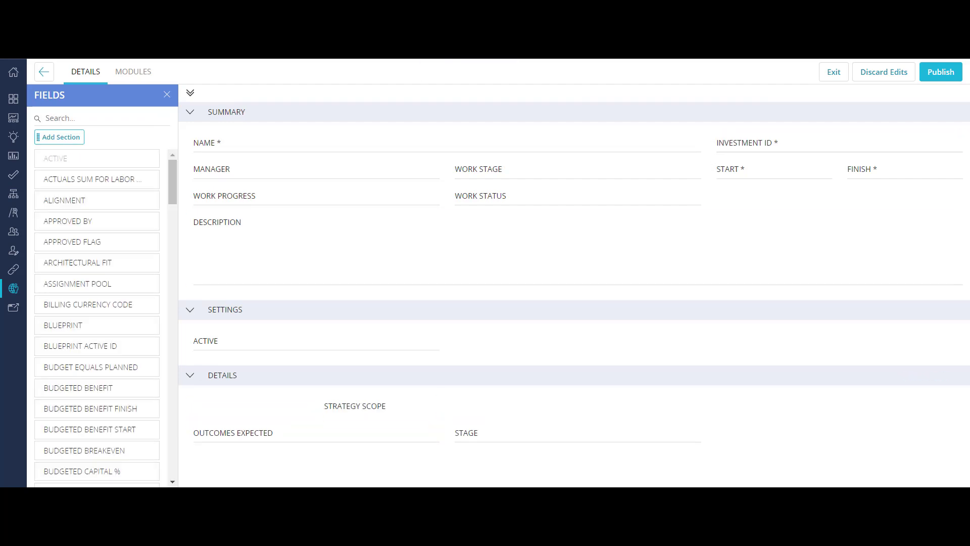
click(190, 92)
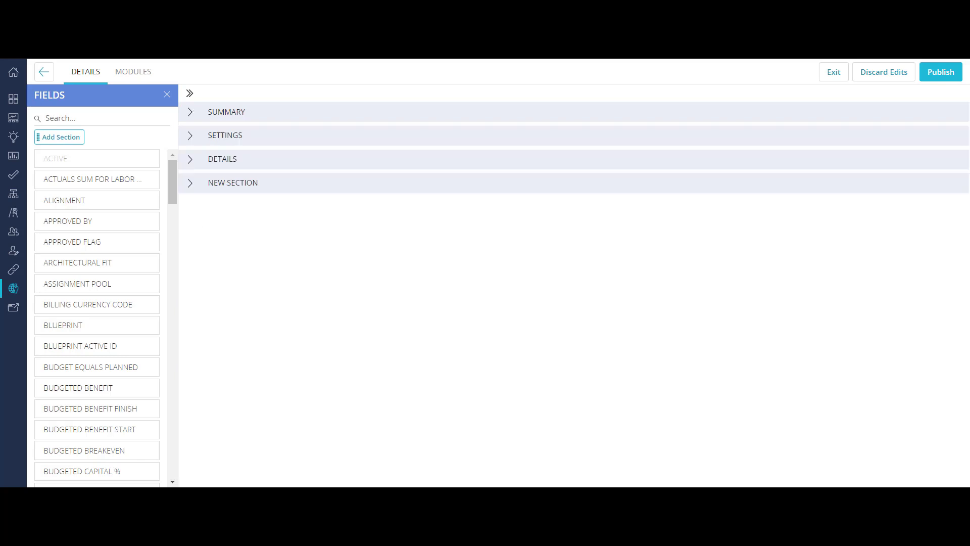
- Add Staff, Tasks and Financials modules for eight total, and publish the blueprint
double_click(233, 182)
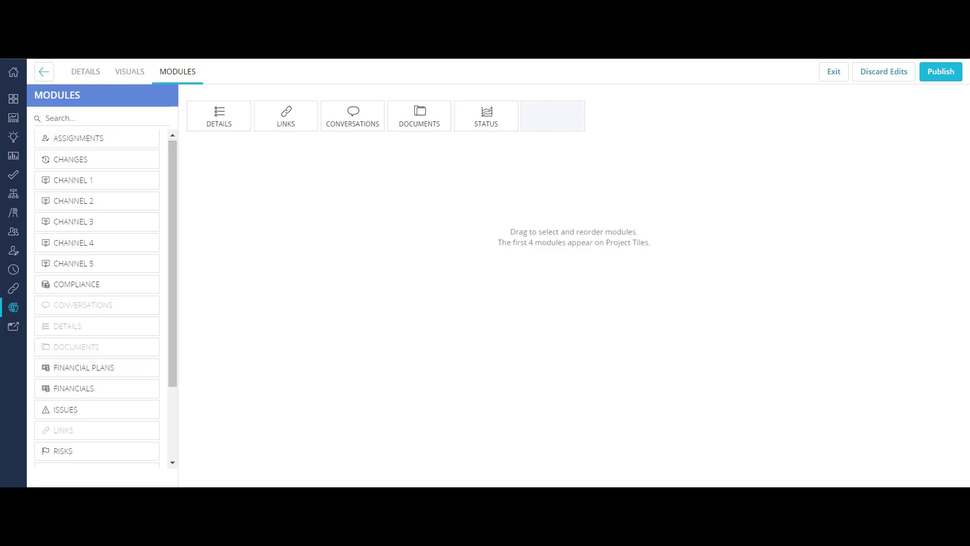
scroll(down, 3)
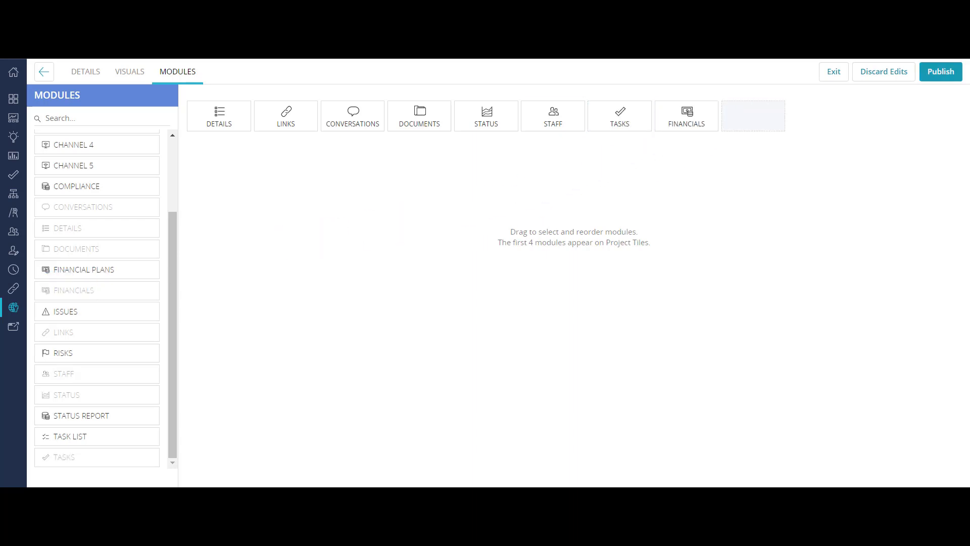
click(940, 71)
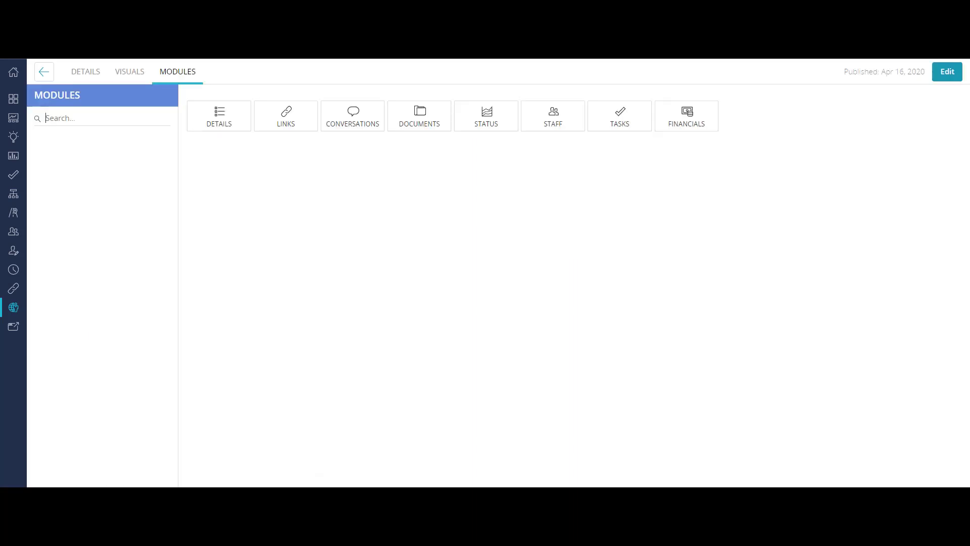
- Return to the Strategy list and show the Blueprint column in the grid
click(99, 118)
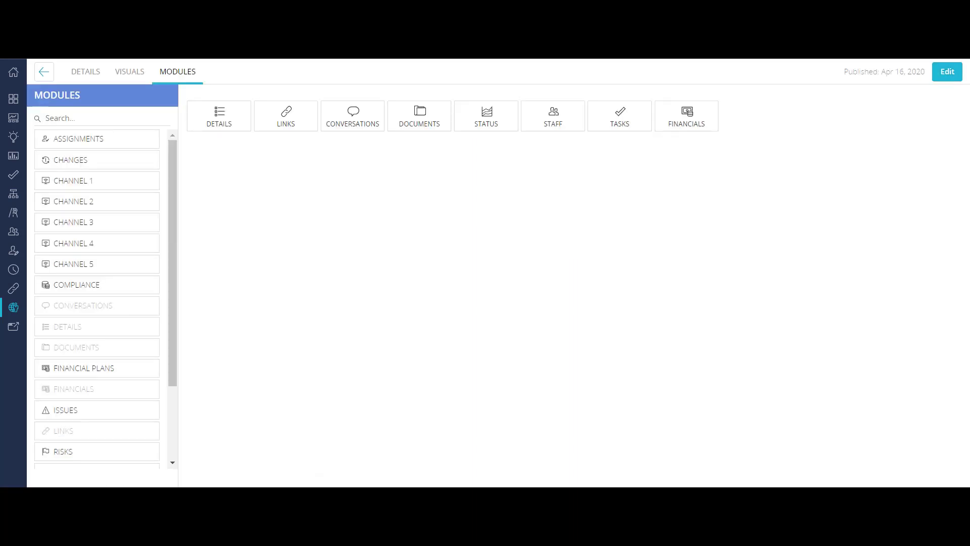
click(13, 155)
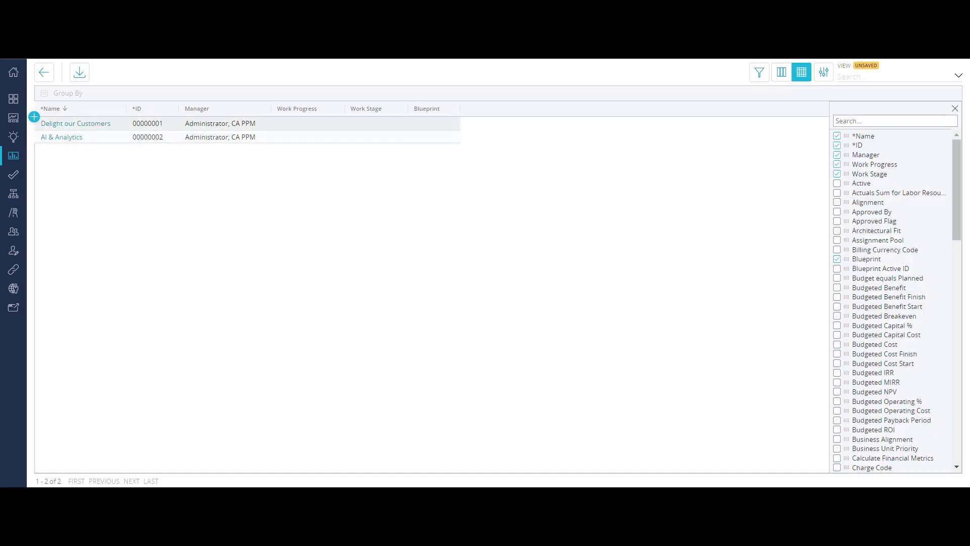
- Assign the copied blueprint to Delight our Customers and view its Outcomes Expected, Scope and Stage
click(955, 108)
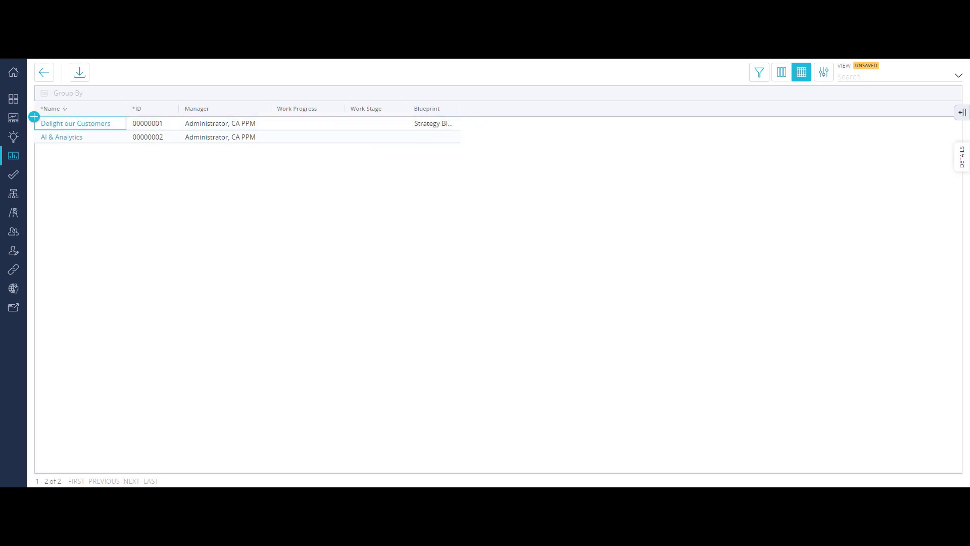
click(76, 123)
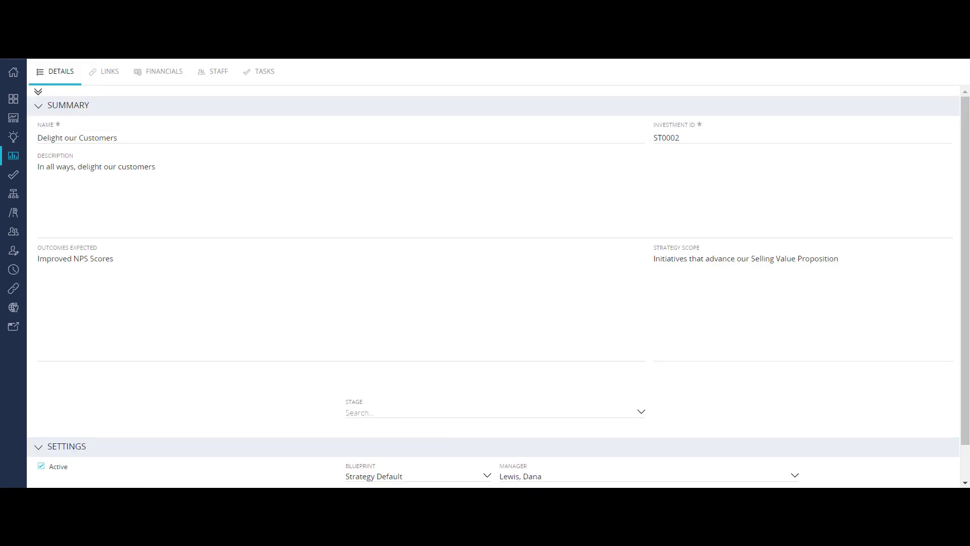